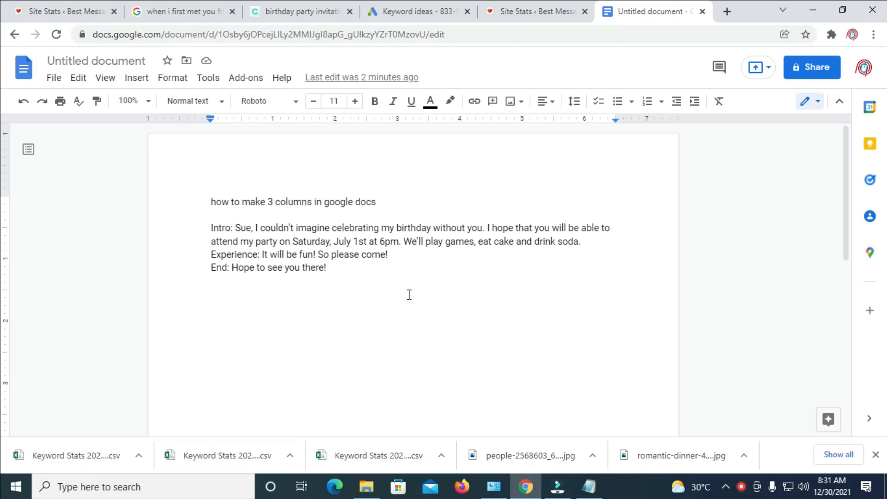
pyautogui.moveTo(269, 355)
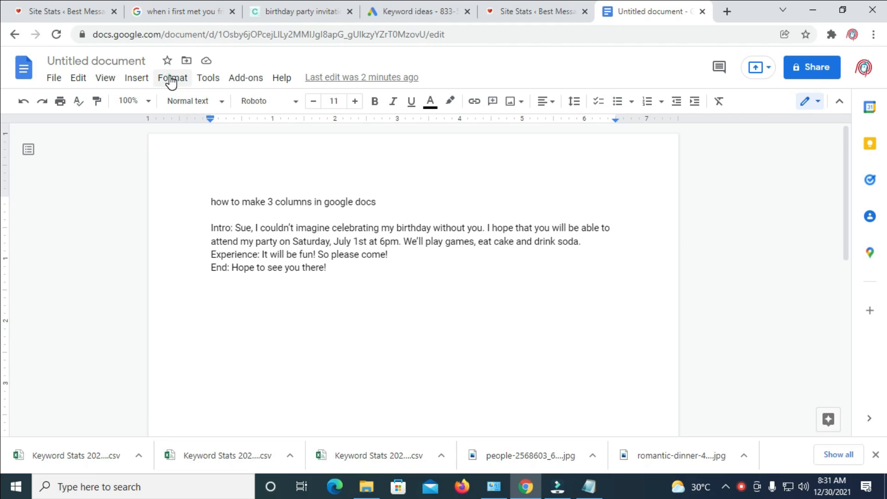
# - Open the Format menu to reach the Columns presets for the invitation
pyautogui.click(173, 78)
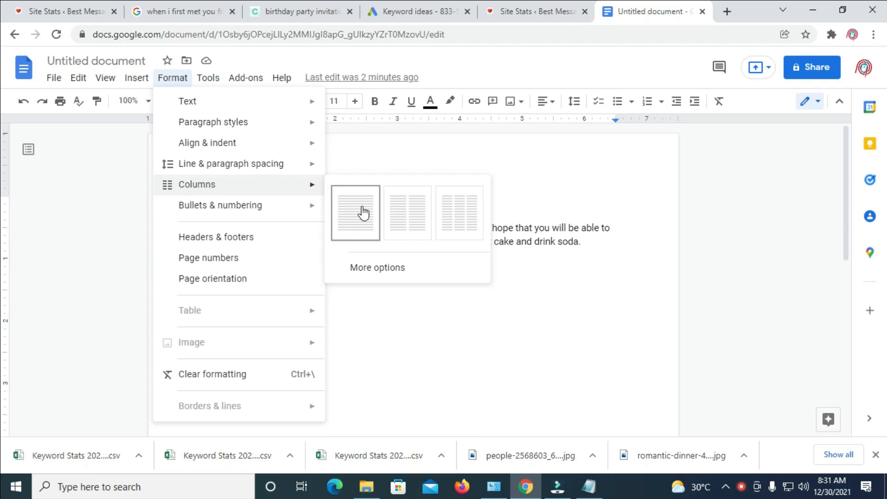
pyautogui.moveTo(459, 212)
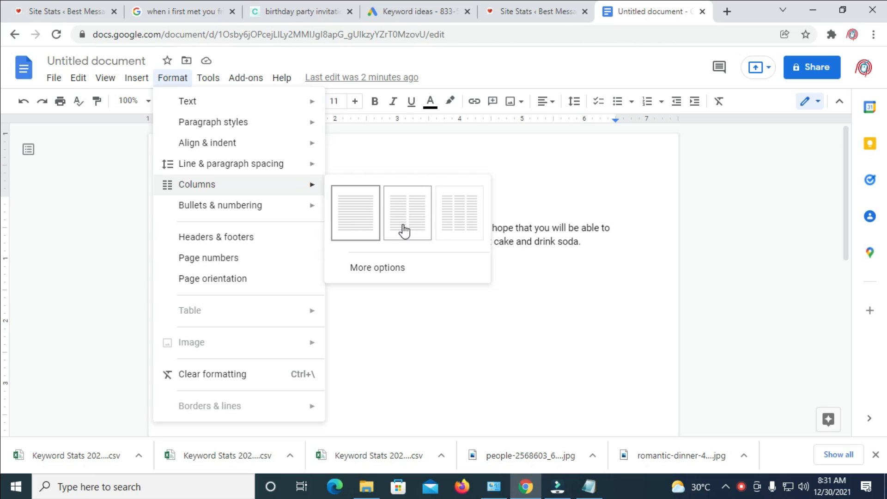
pyautogui.moveTo(467, 224)
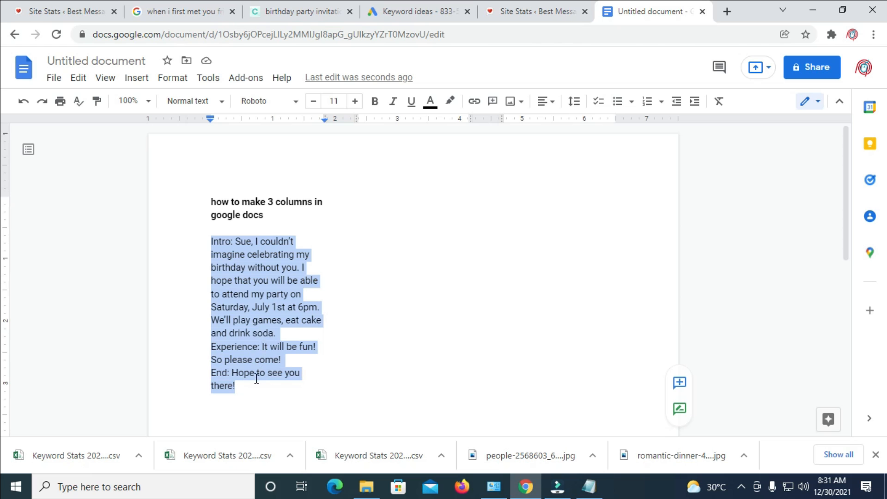
# - Click in the document to deselect the invitation text after applying three columns
pyautogui.click(211, 413)
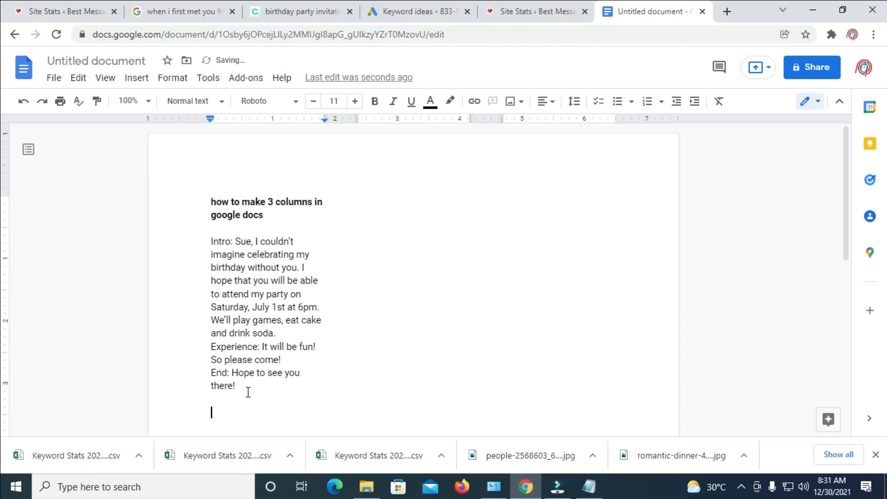